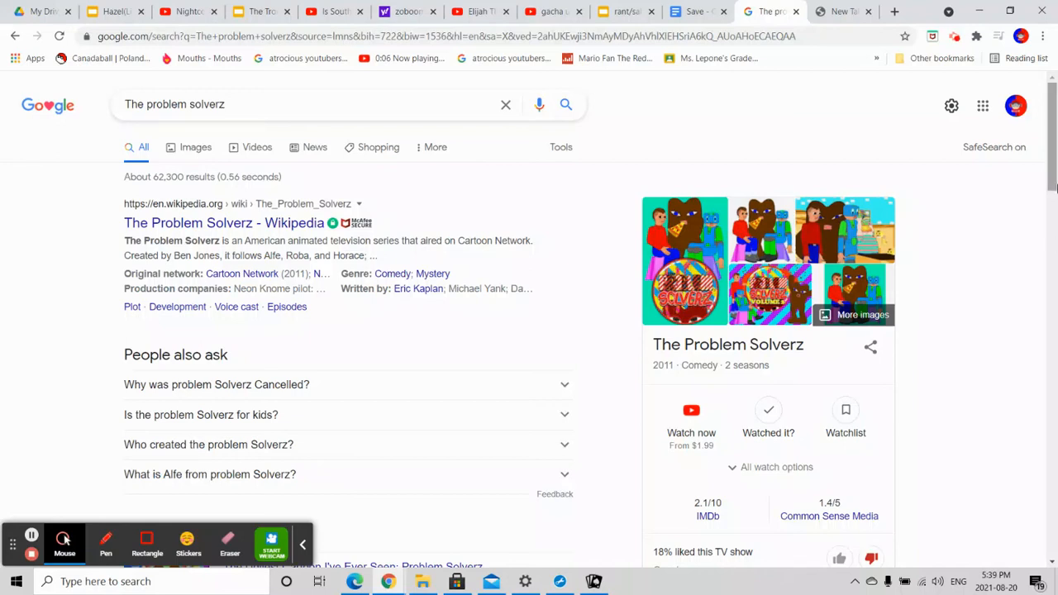
mouse_move(568, 345)
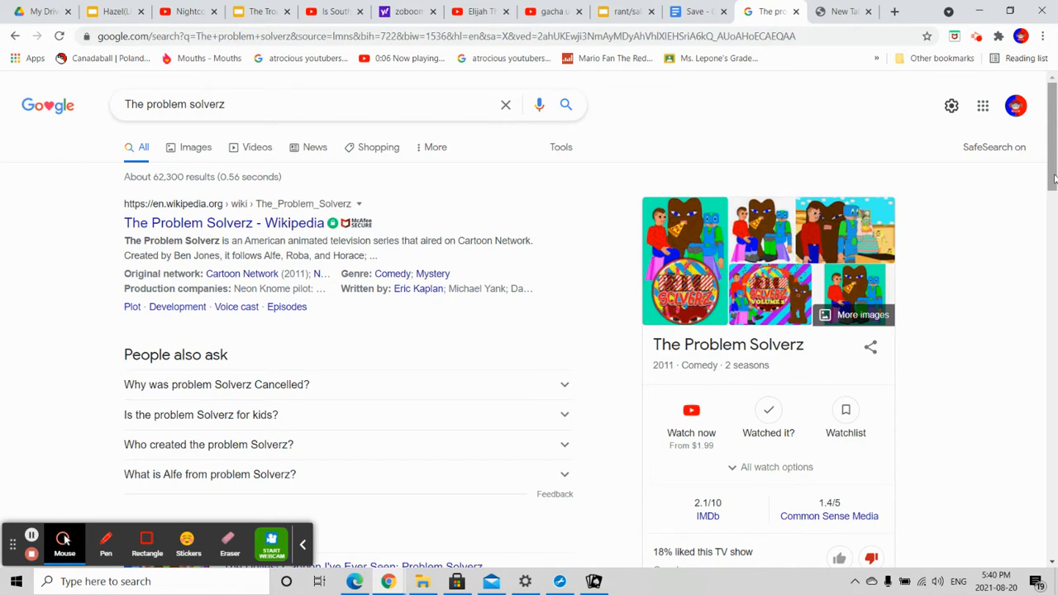
mouse_move(186, 152)
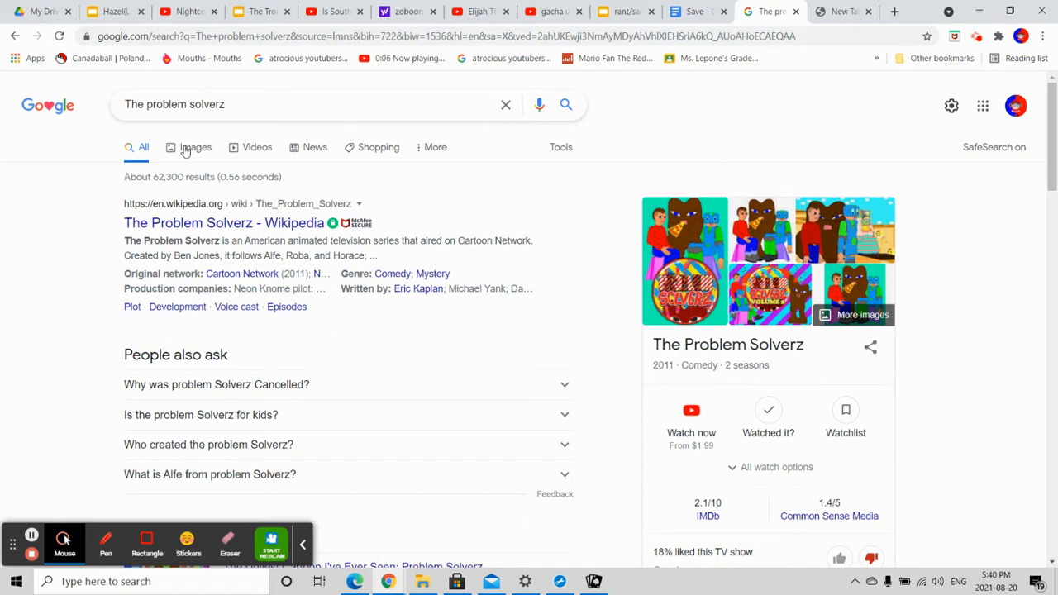
Switch to The Problem Solverz image results and preview the Ben Jones image
left_click(195, 147)
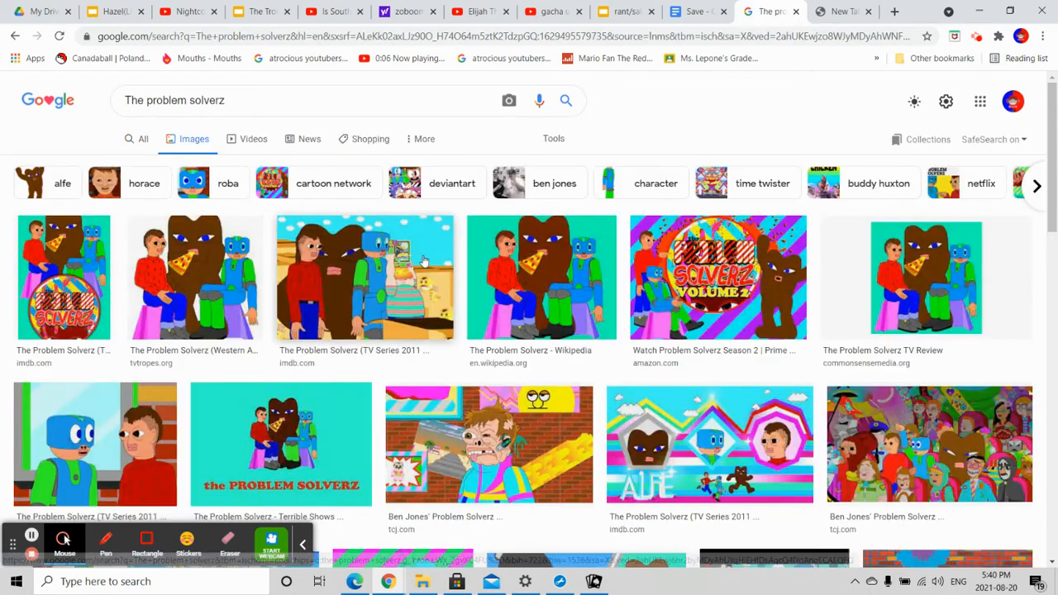
left_click(364, 277)
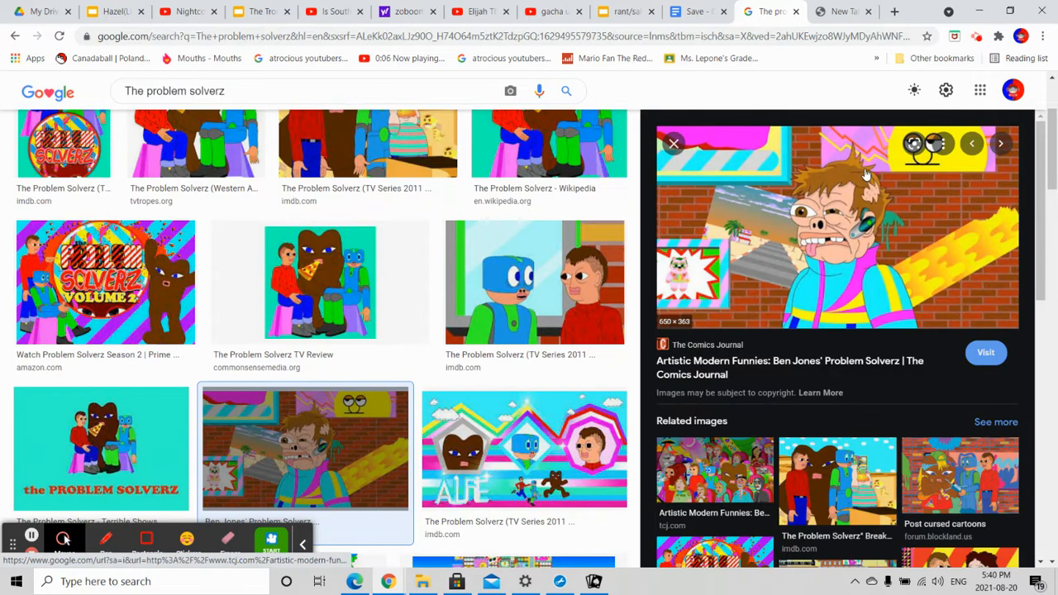
mouse_move(627, 148)
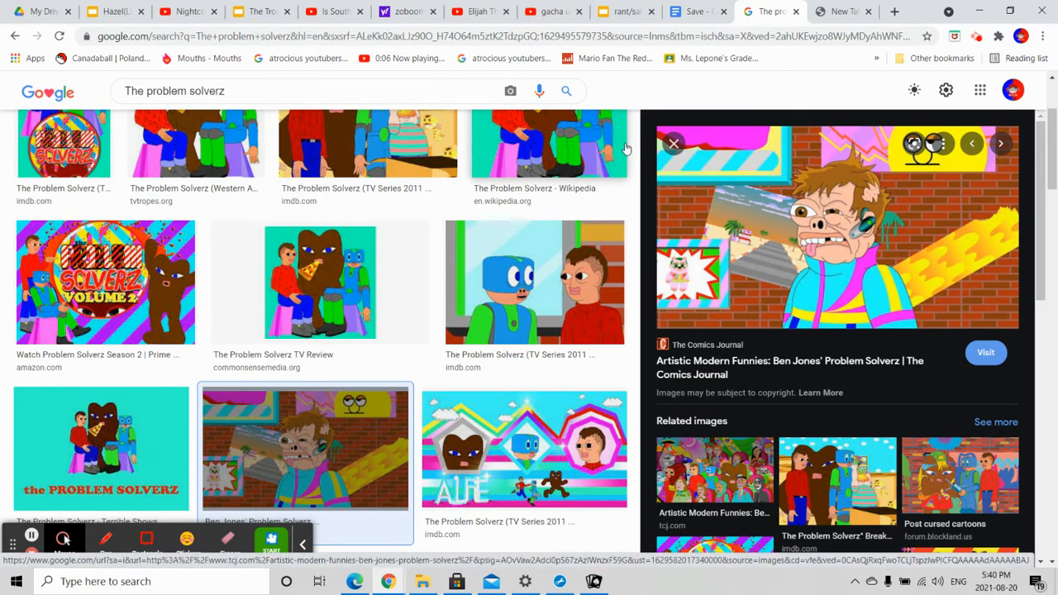
left_click(674, 143)
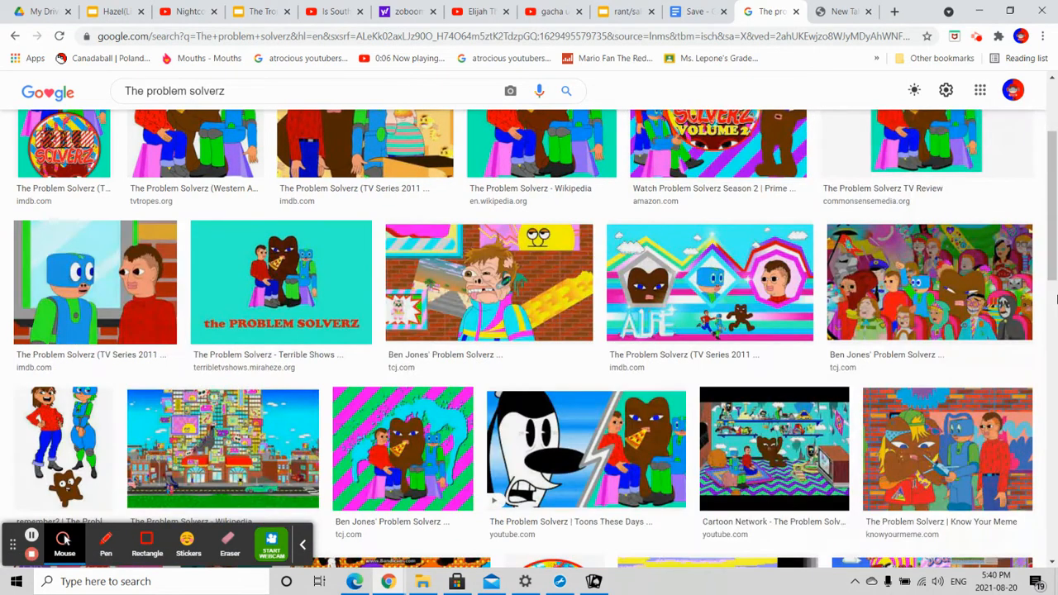
scroll("up", 3)
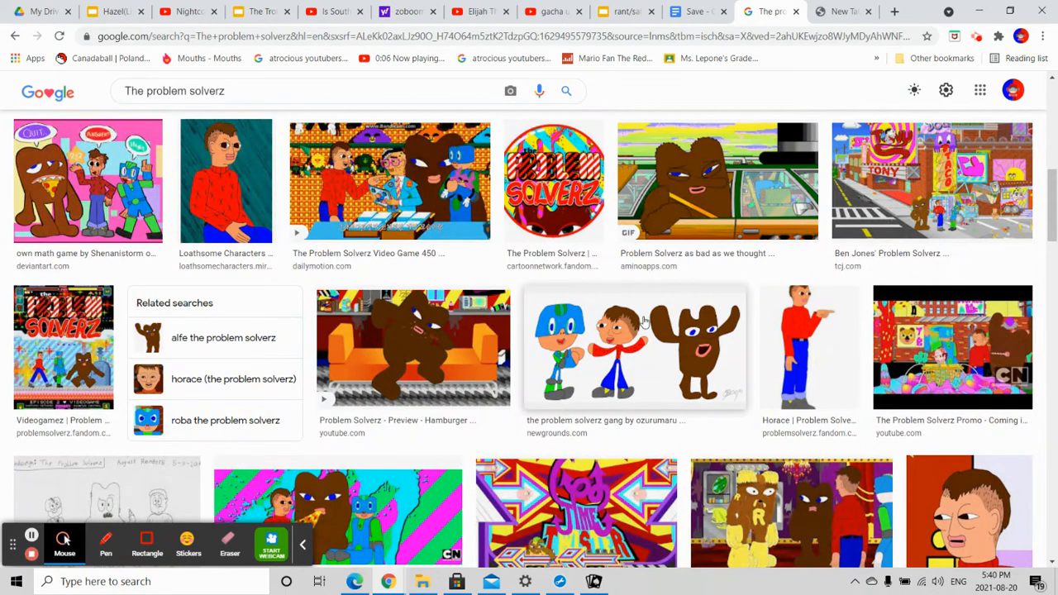
mouse_move(182, 204)
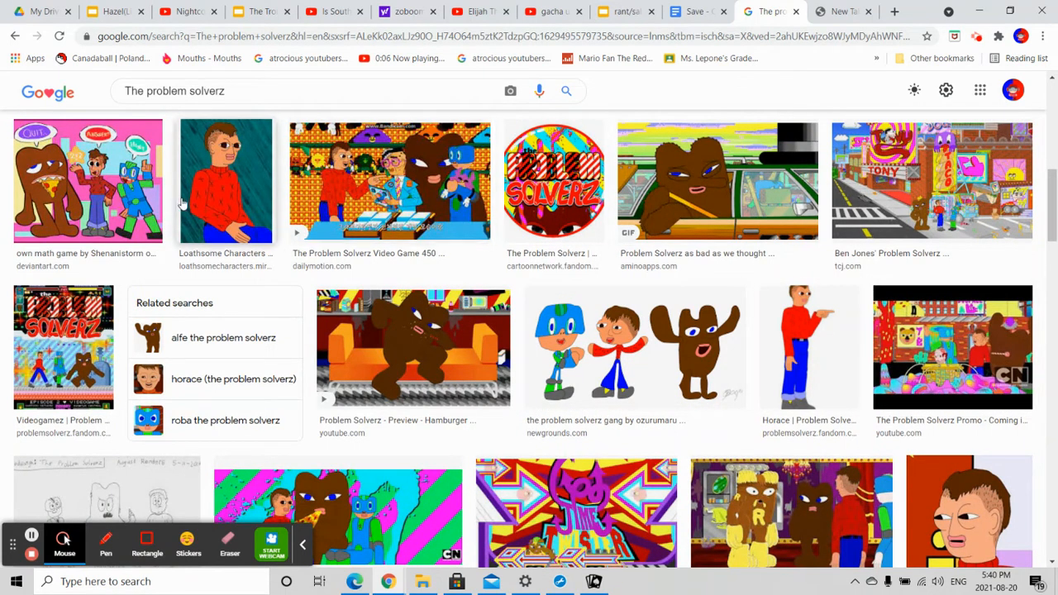
Preview The Problem Solverz promo image and scroll the results
left_click(952, 347)
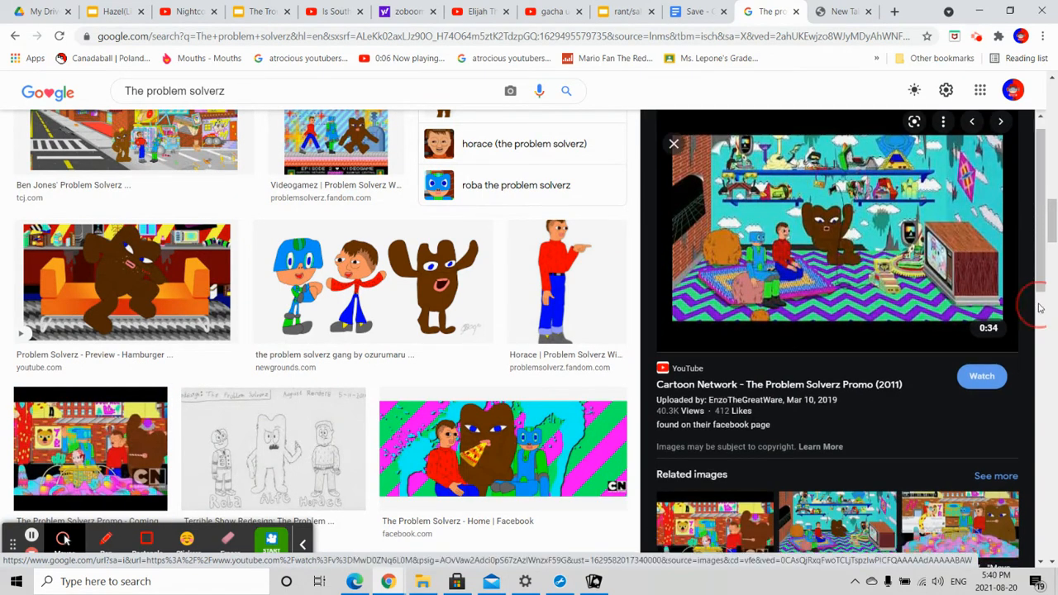
scroll("down", 3)
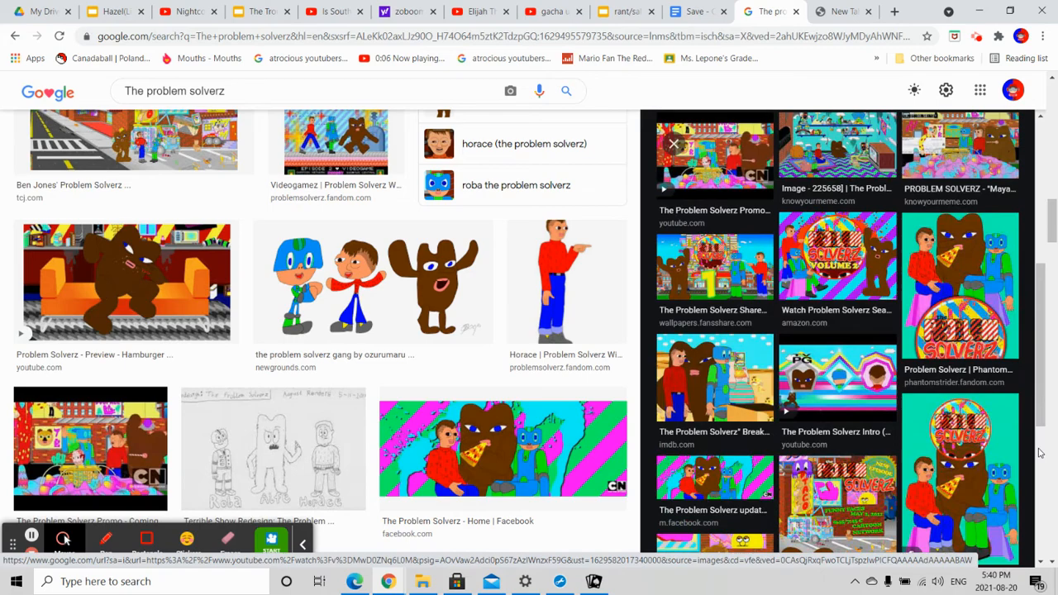
scroll("down", 3)
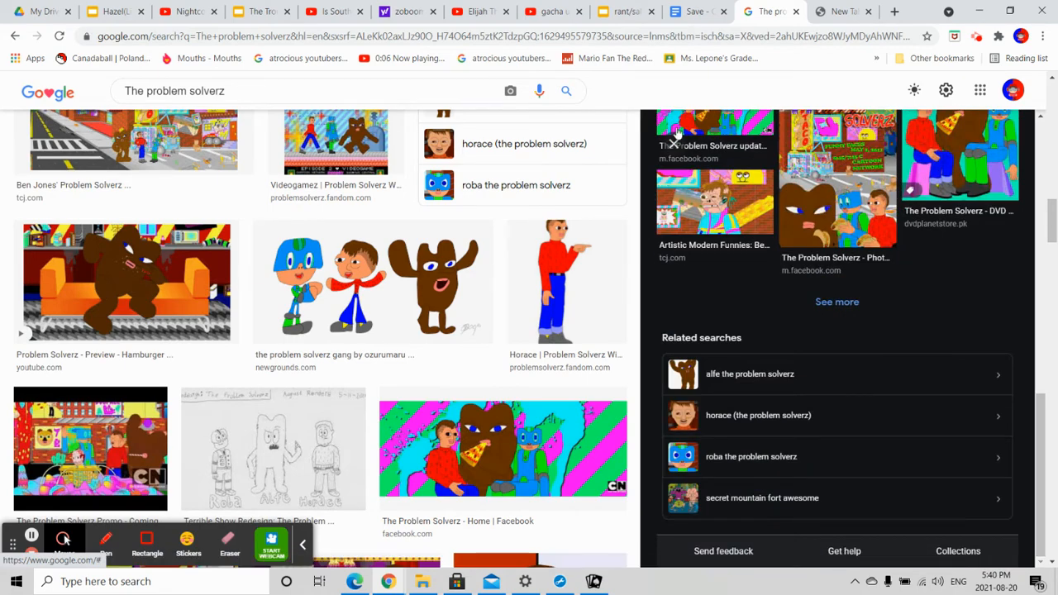
scroll("up", 3)
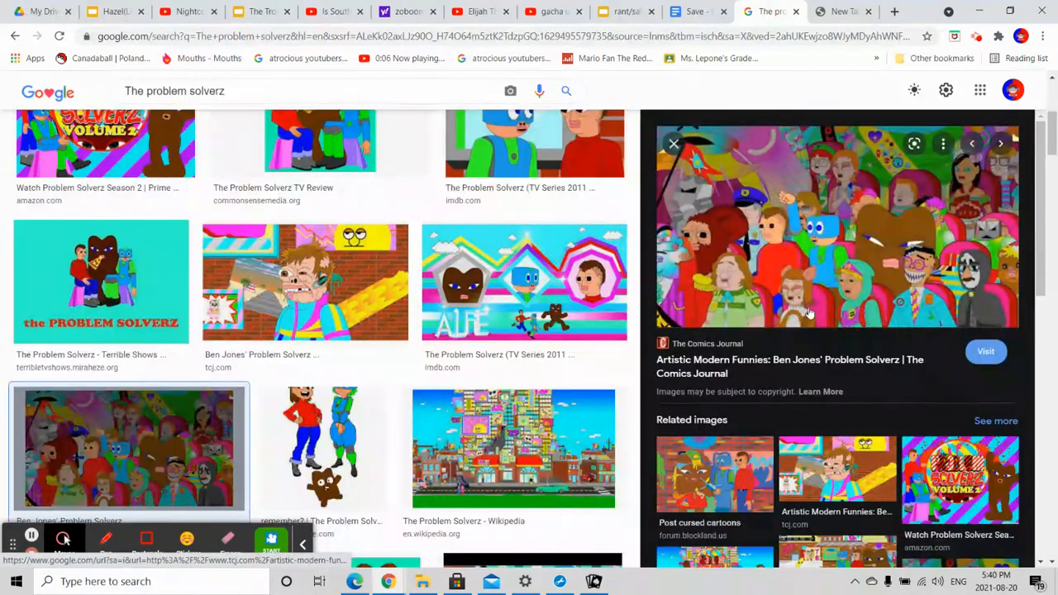
mouse_move(963, 402)
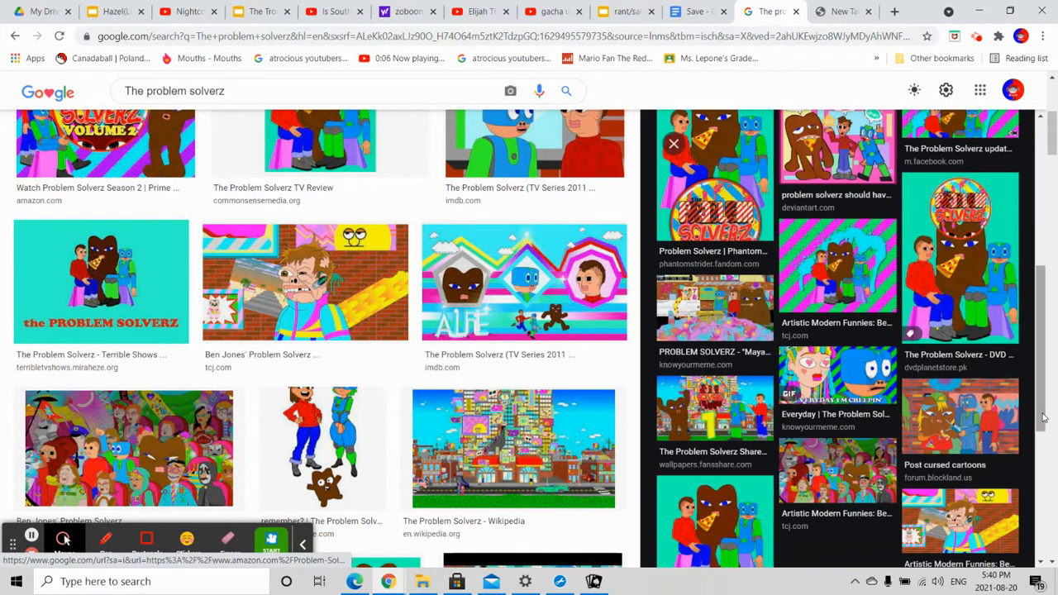
Preview the related 'Post cursed cartoons' image, then open a blank new window
left_click(960, 413)
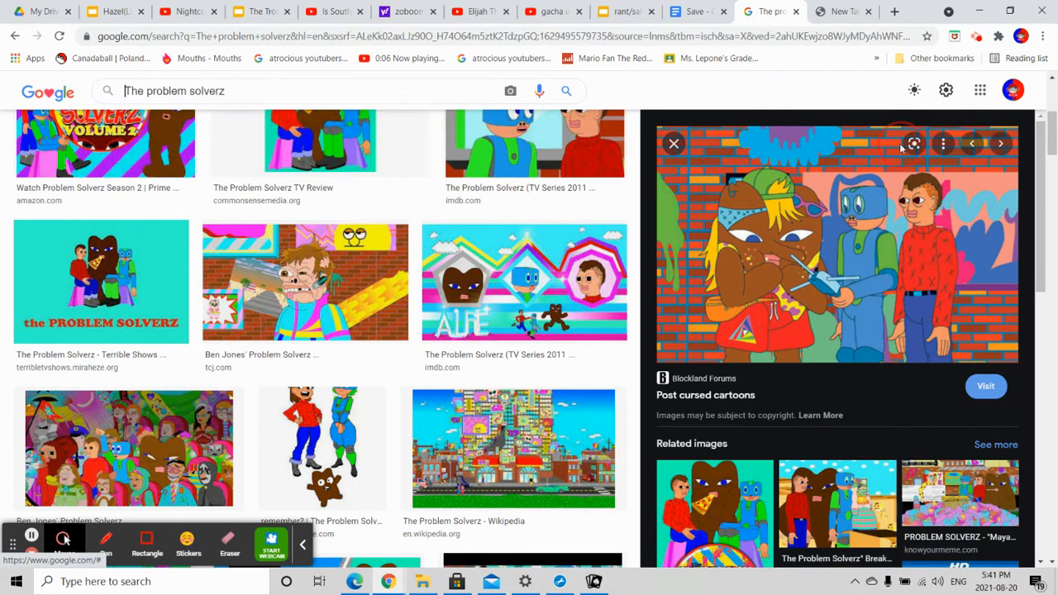
left_click(674, 143)
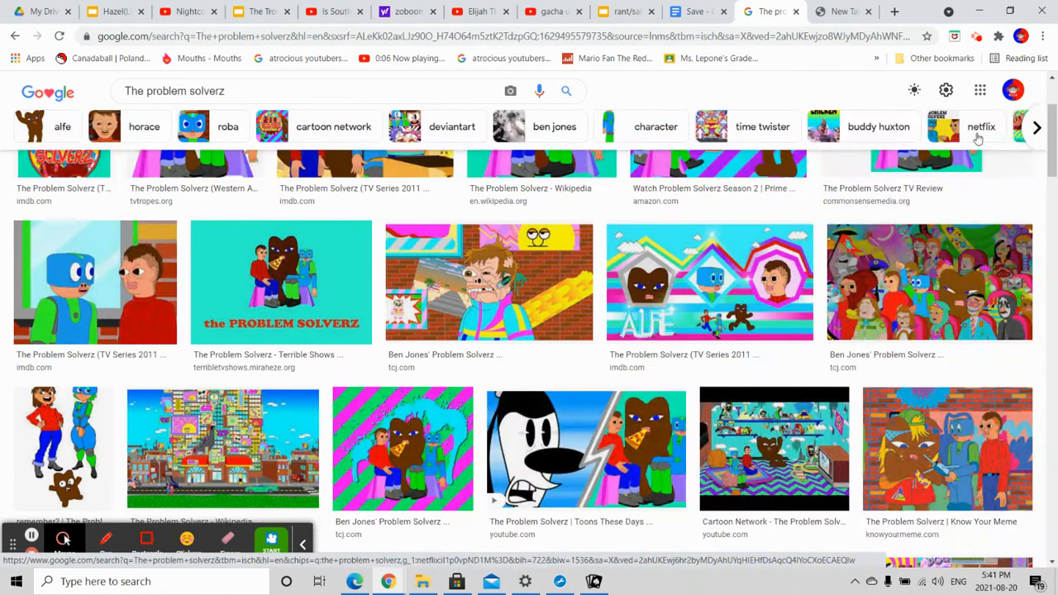
scroll("up", 3)
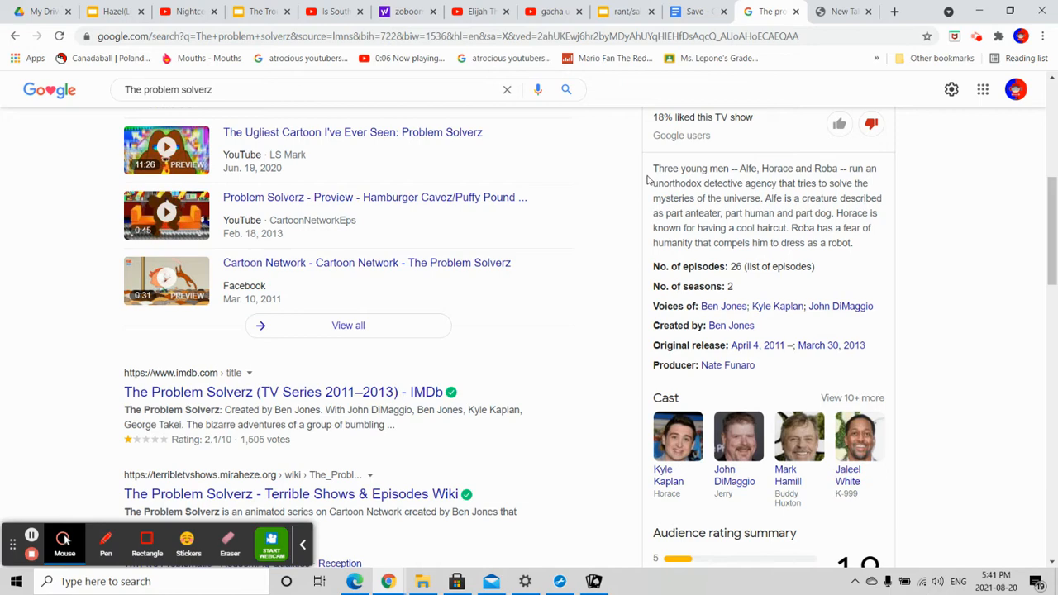
scroll("up", 3)
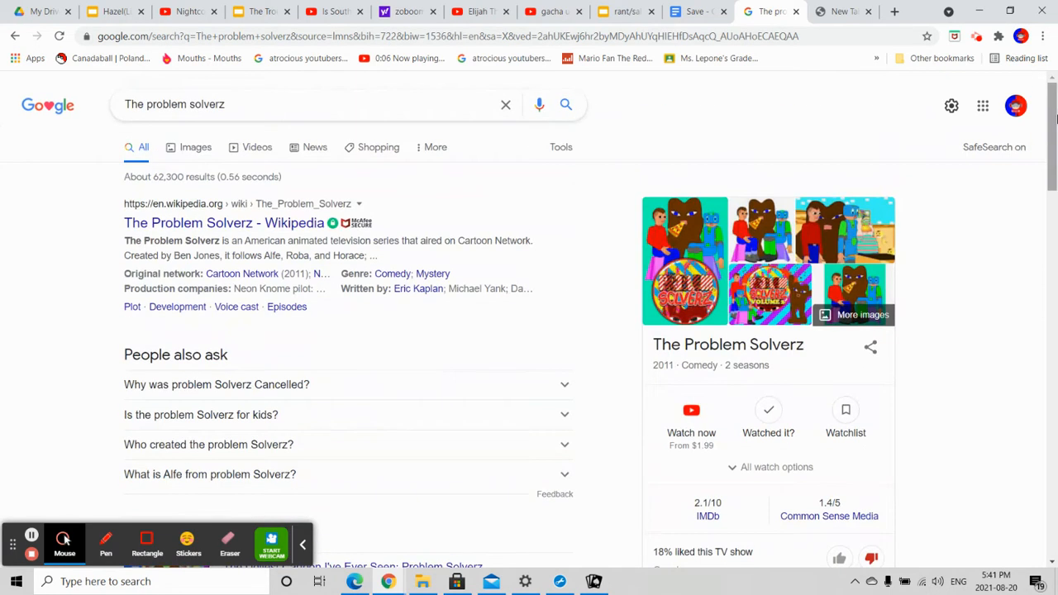
mouse_move(860, 171)
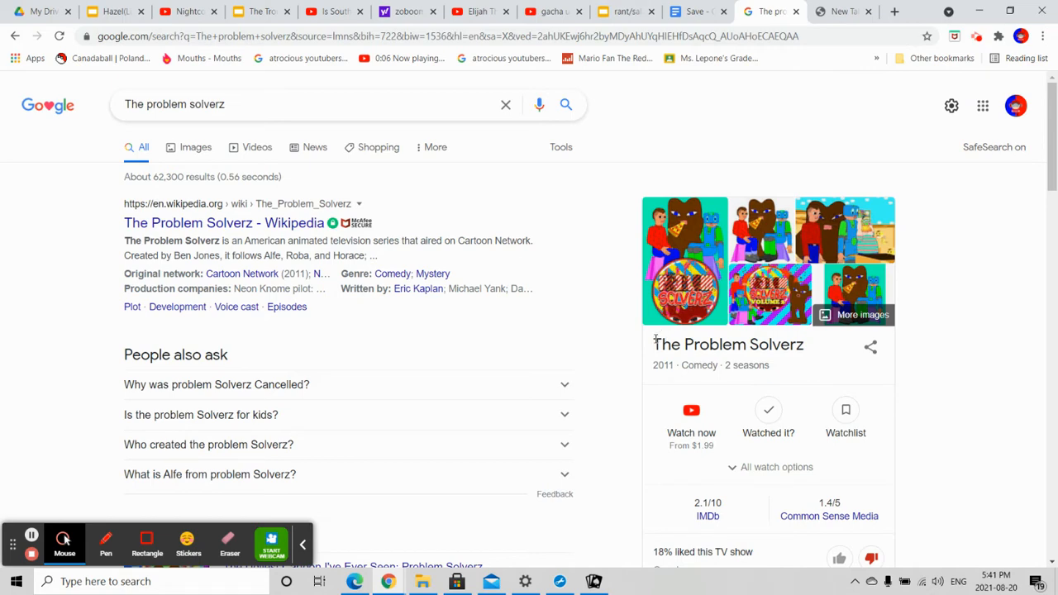
left_click(841, 11)
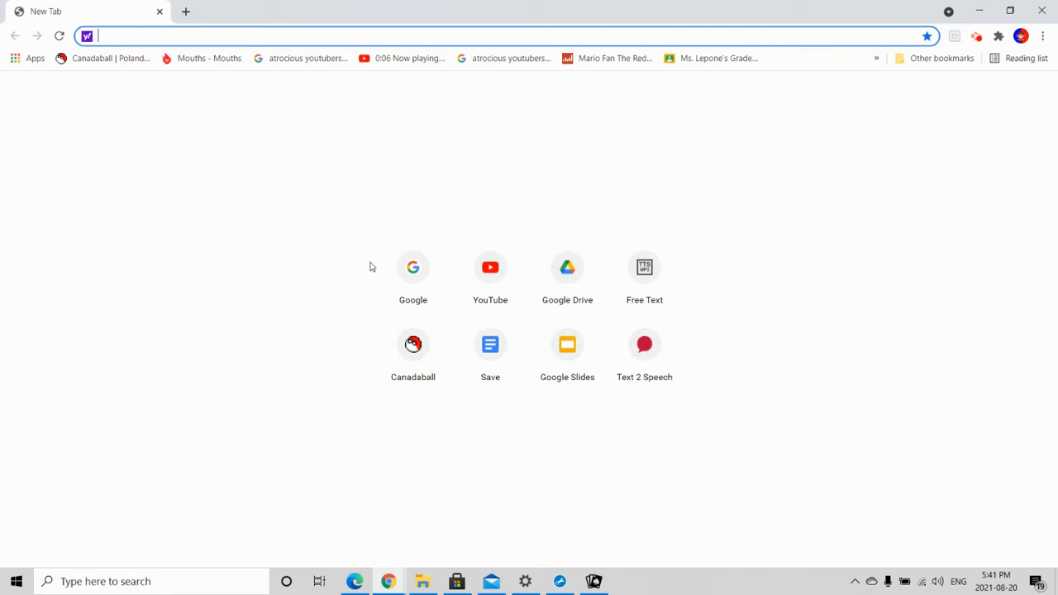
From the Google shortcut, type 'secre' and pick the Secret Mountain Fort Awesome suggestion
left_click(412, 267)
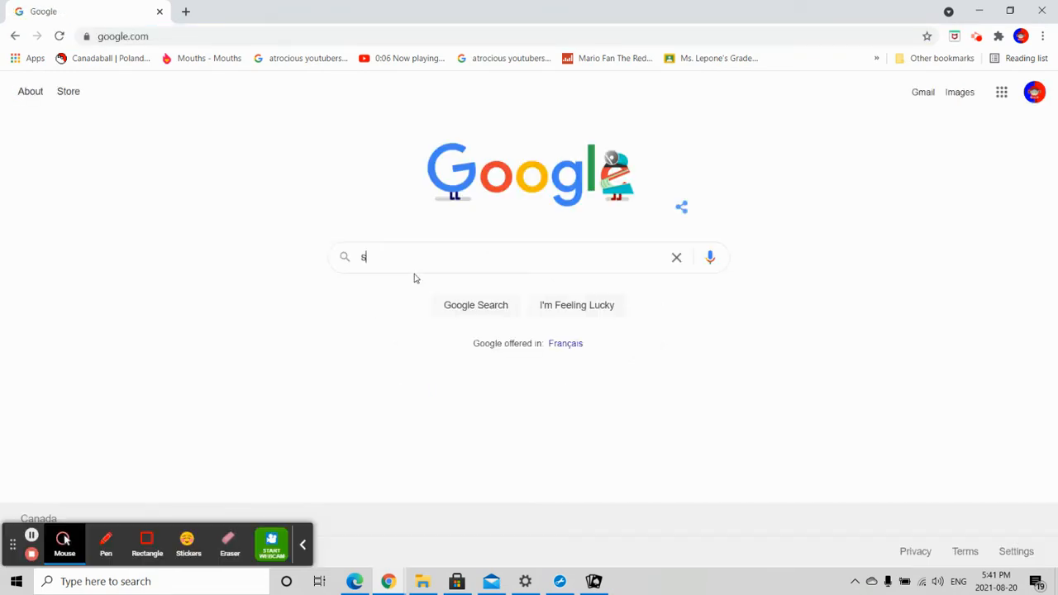
type("ecre")
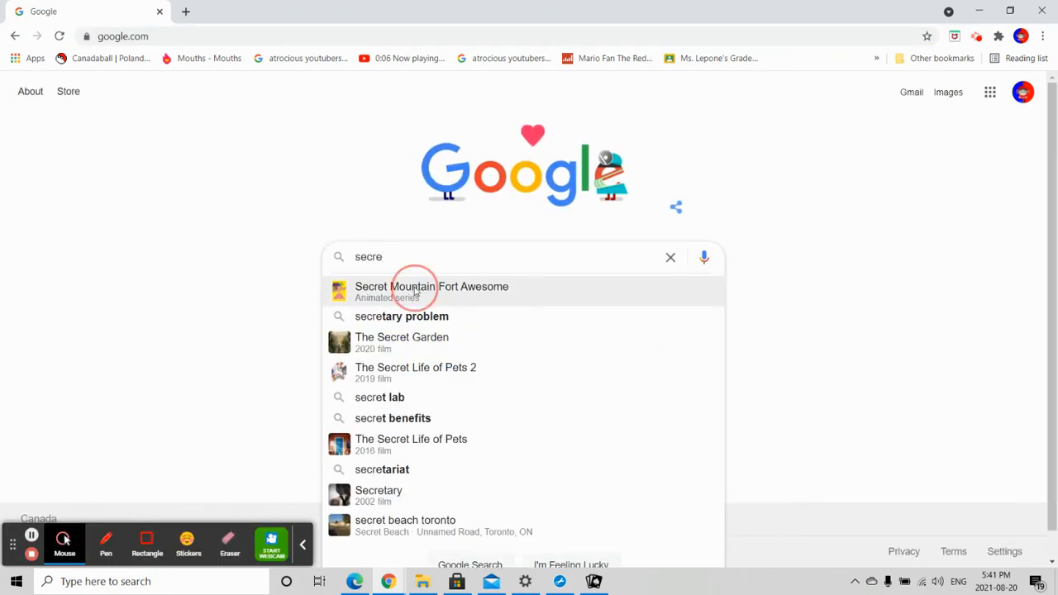
left_click(431, 286)
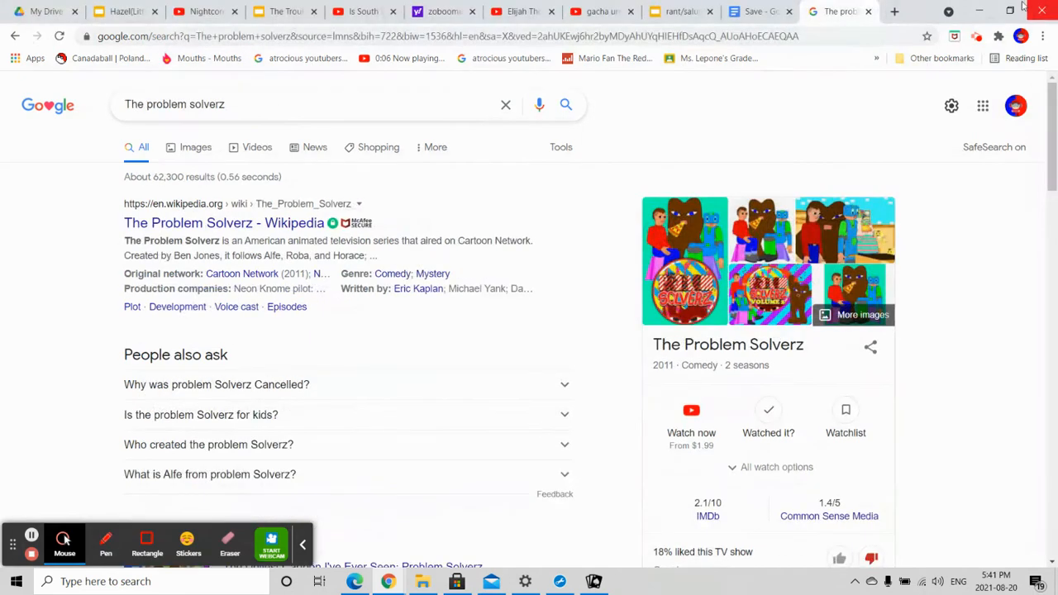
In a new tab, search Google for The Amazing World of Gumball via its suggestion
left_click(893, 11)
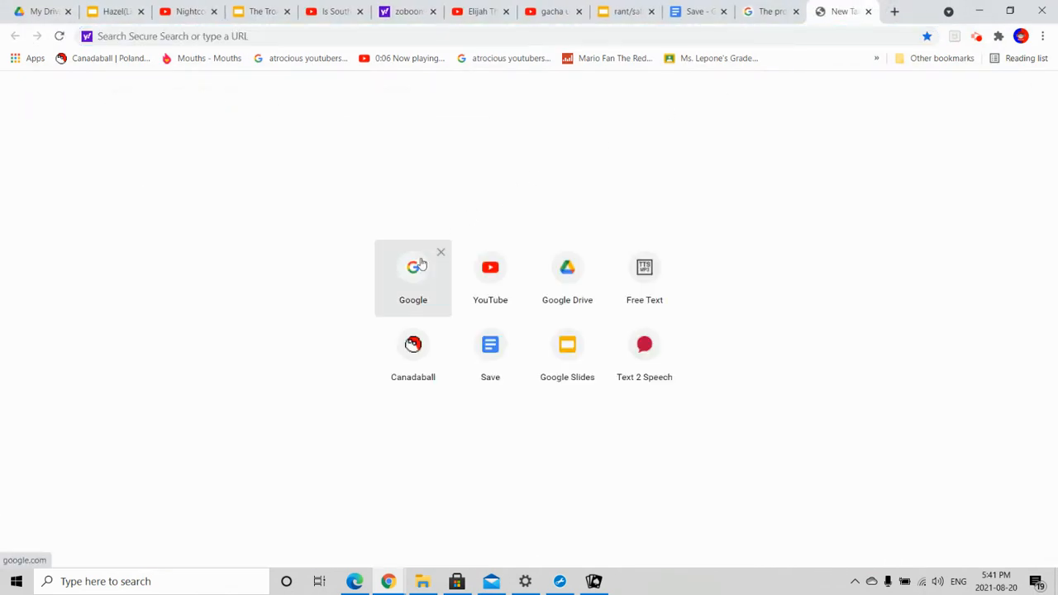
left_click(413, 267)
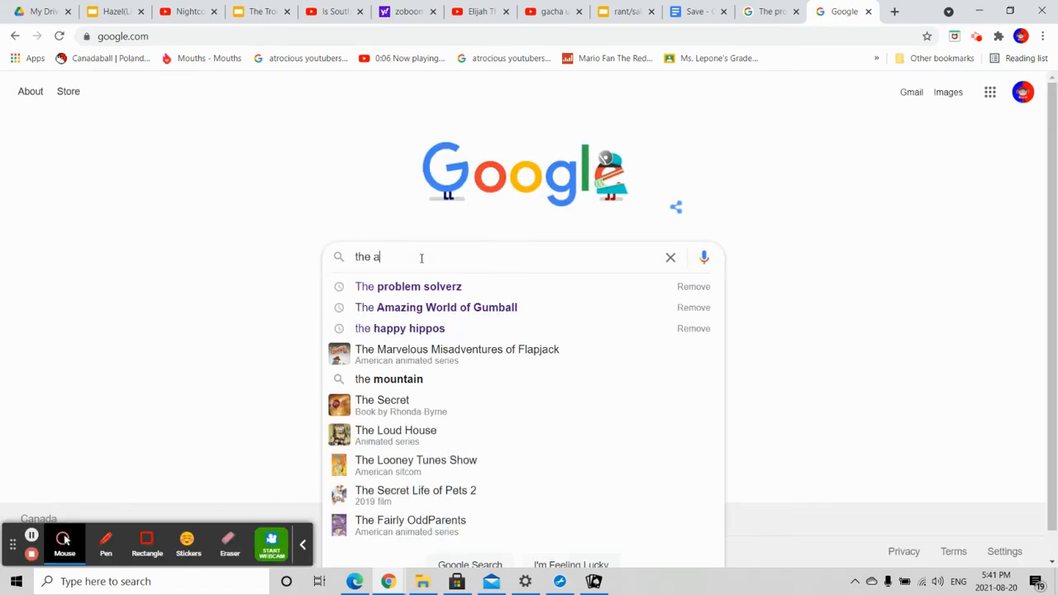
left_click(436, 307)
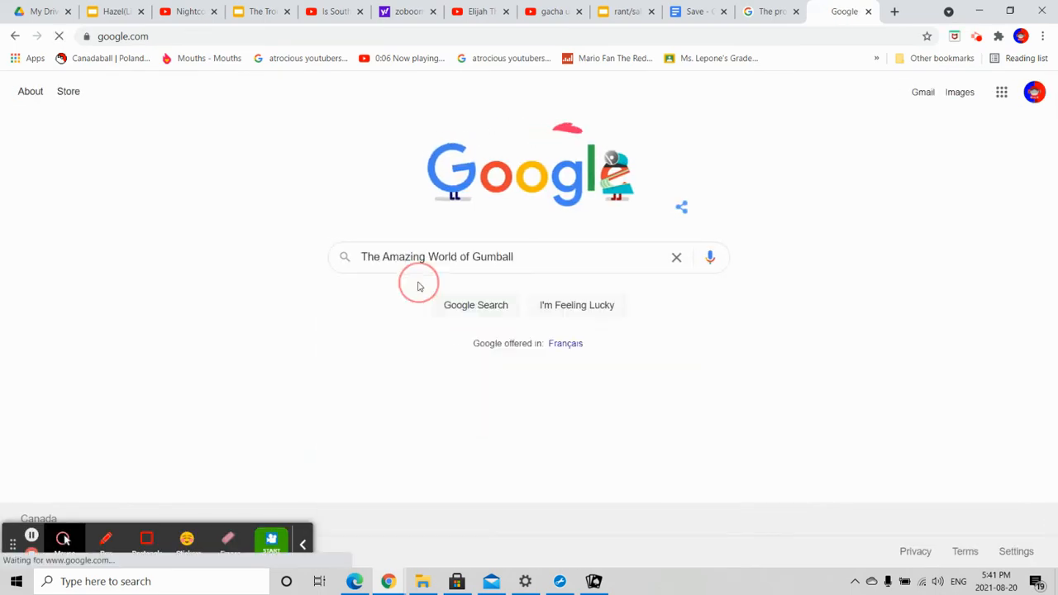
left_click(476, 305)
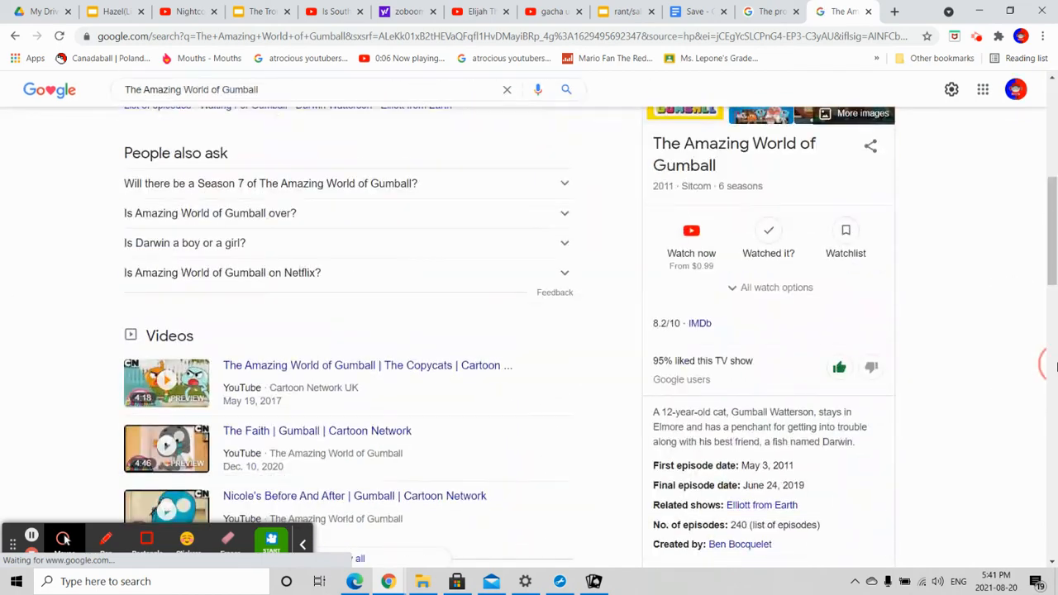
scroll("up", 3)
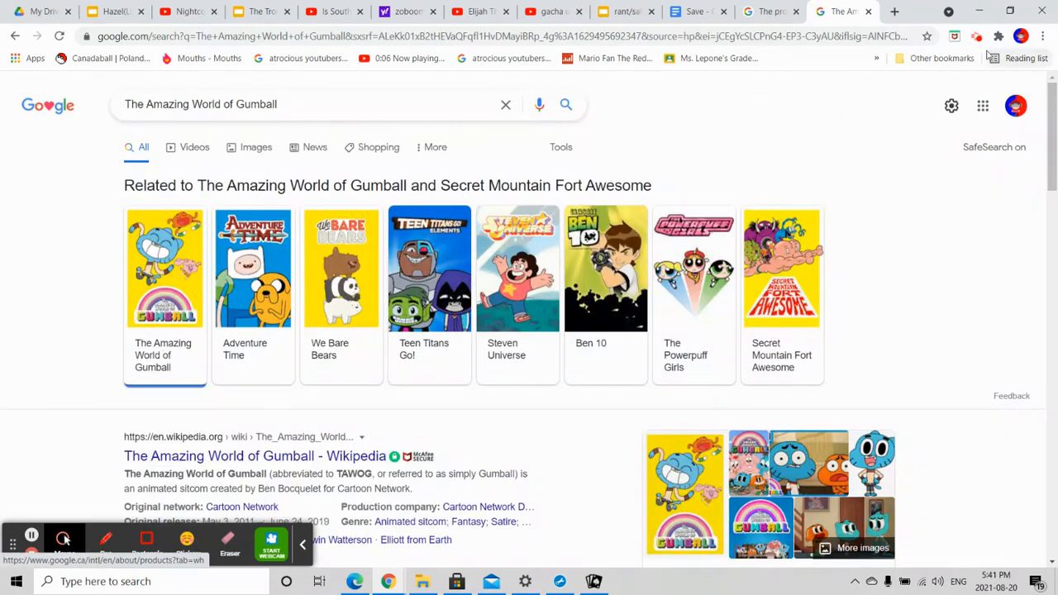